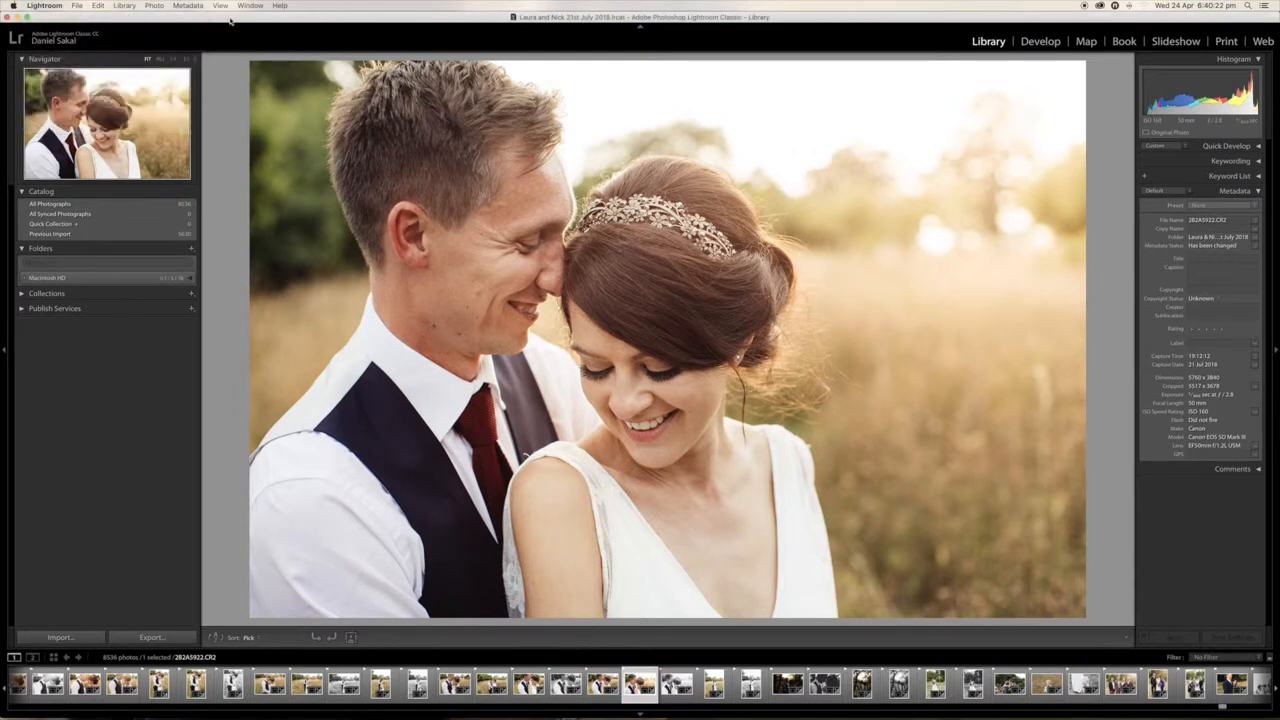
Open Preferences from the Lightroom menu
{"action": "left_click", "coordinate": [44, 5]}
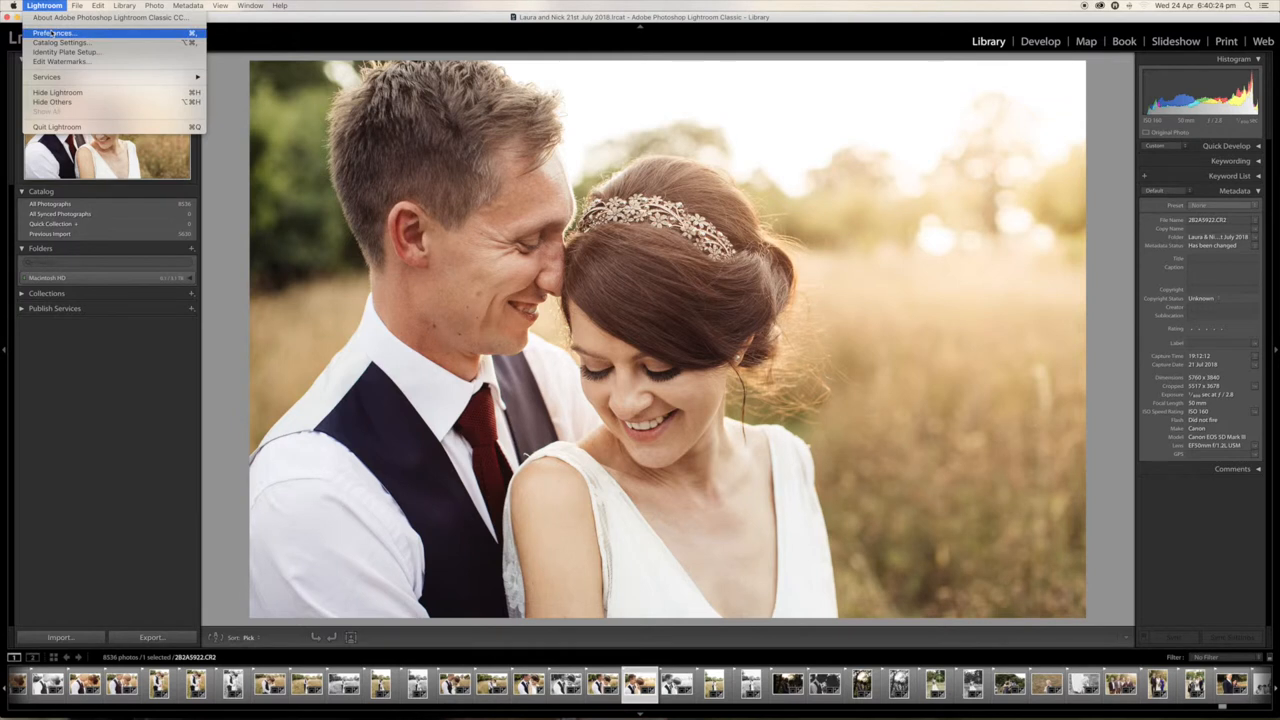
{"action": "left_click", "coordinate": [58, 32]}
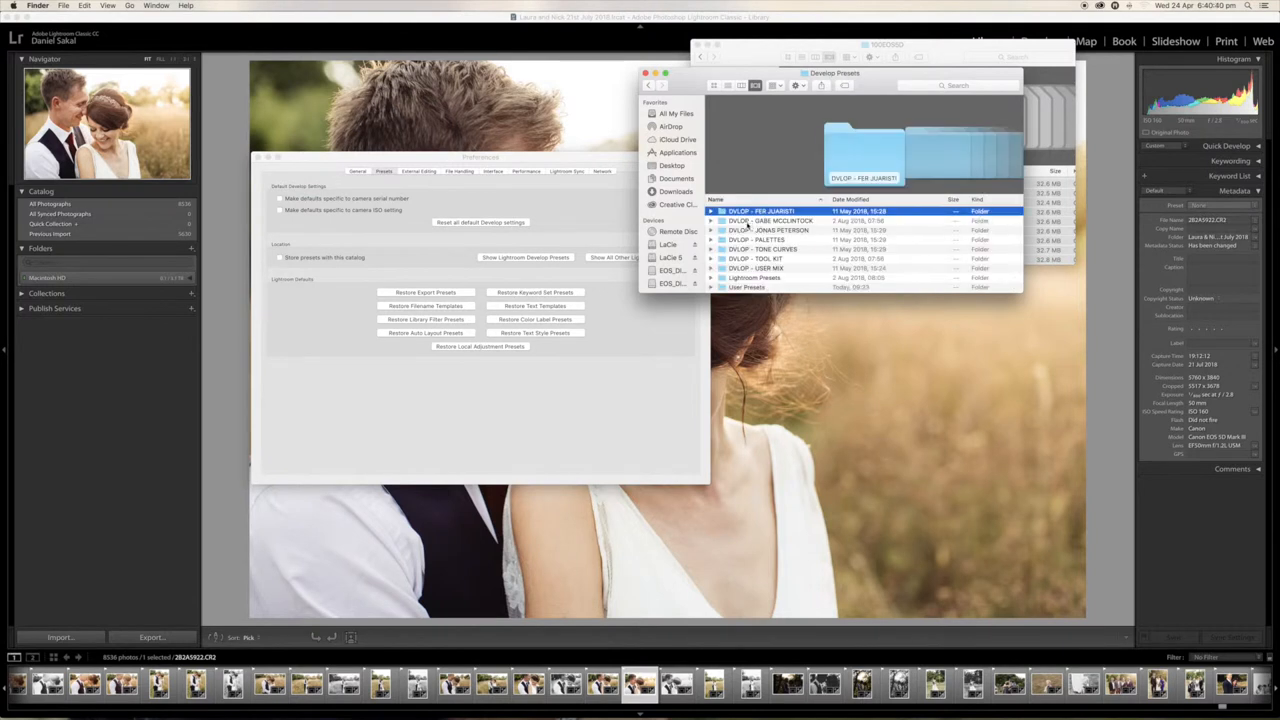
Scroll the Develop Presets folder to review the DVLOP, VSCO Film and User Presets folders
{"action": "scroll", "scroll_direction": "down", "scroll_amount": 3}
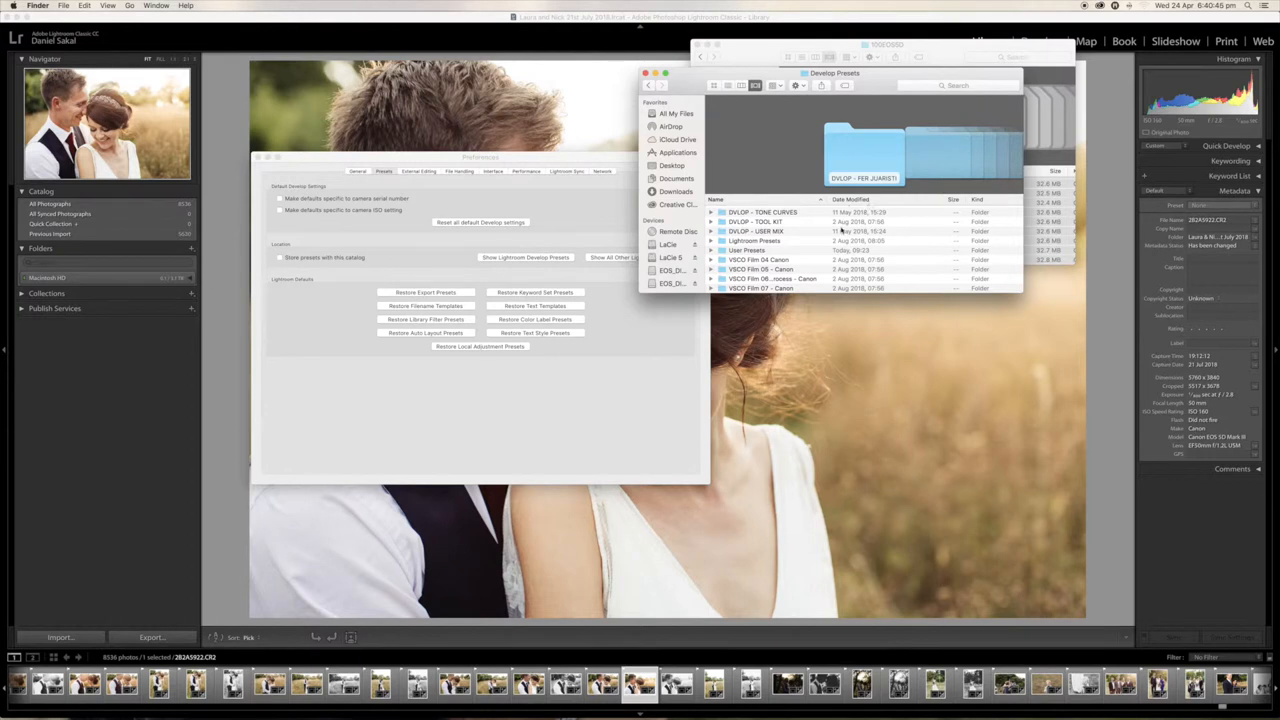
{"action": "scroll", "scroll_direction": "up", "scroll_amount": 3}
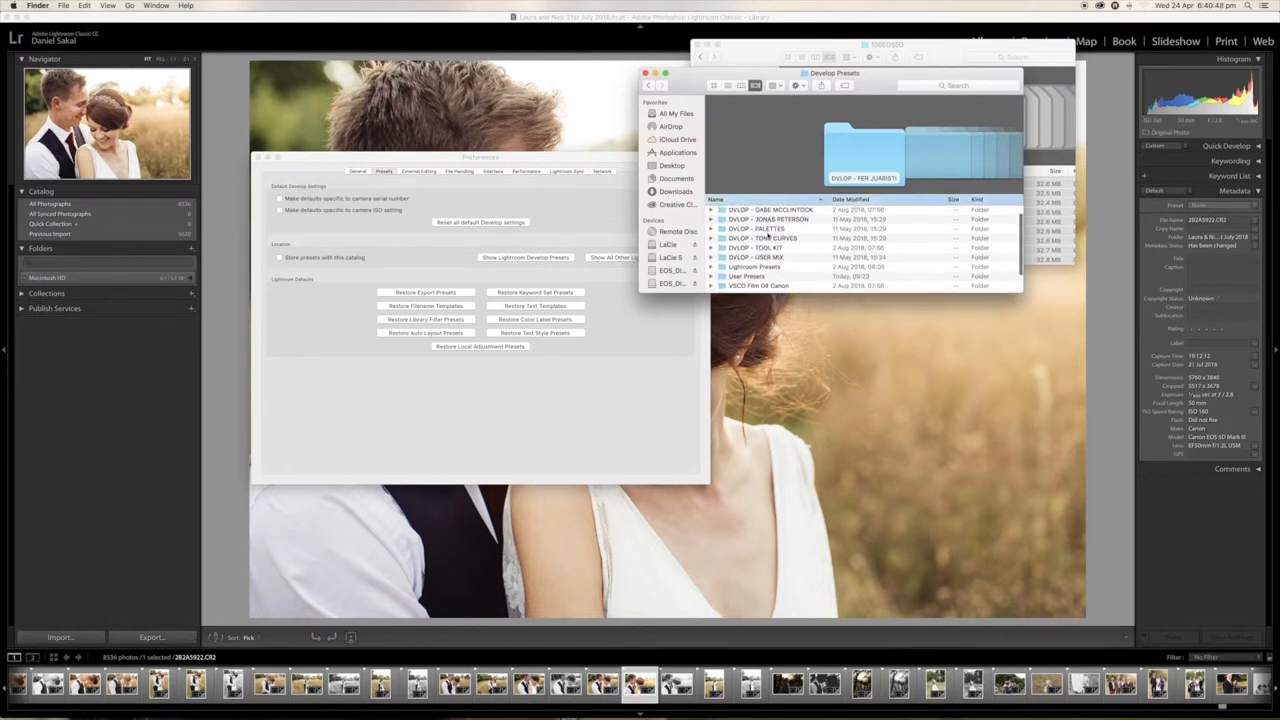
{"action": "scroll", "scroll_direction": "down", "scroll_amount": 3}
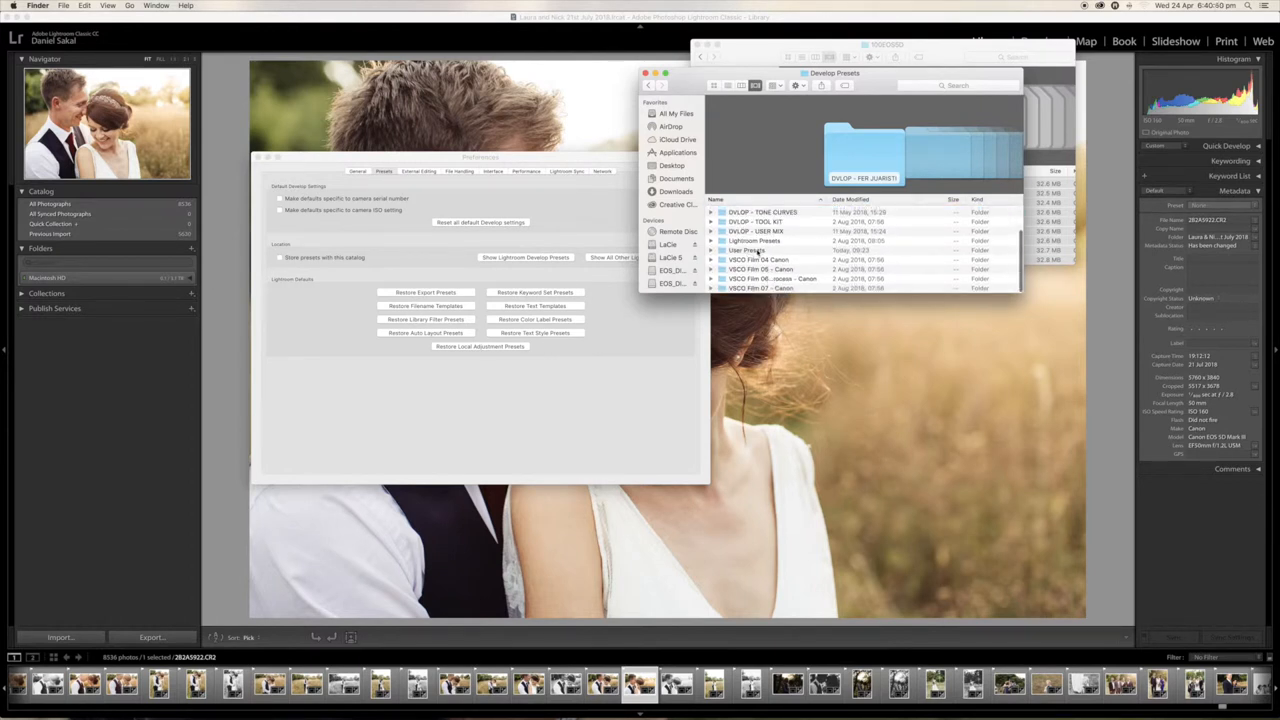